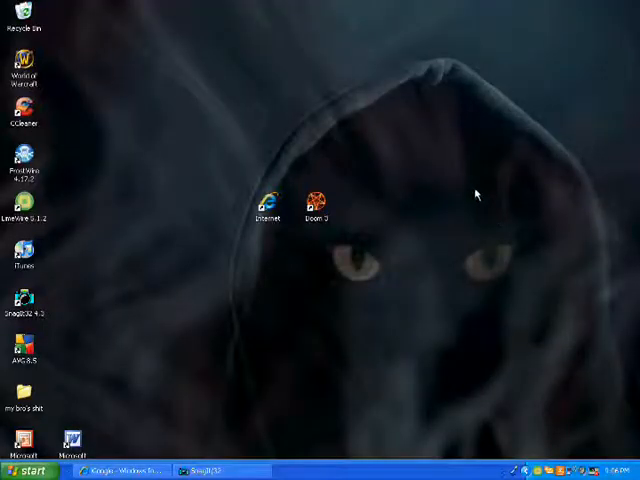
{"action": "mouse_move", "coordinate": [105, 108]}
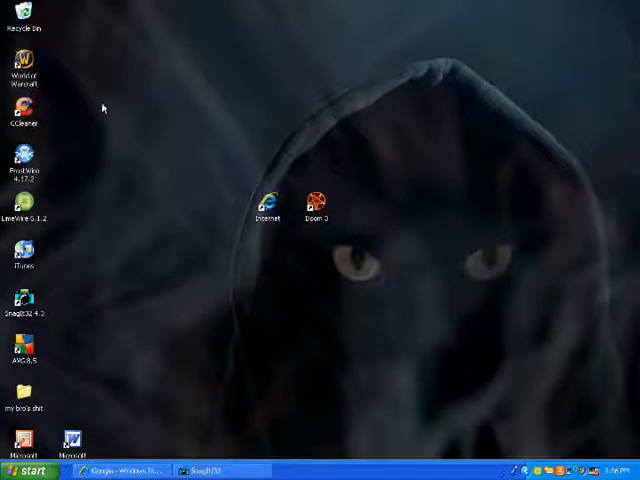
Step: Move the CCleaner desktop shortcut from the left column to beside the Internet icon
{"action": "left_click_drag", "start_coordinate": [22, 115], "coordinate": [218, 200]}
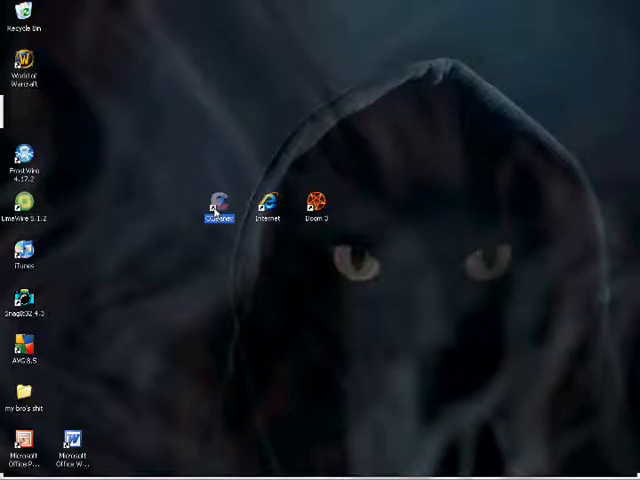
{"action": "mouse_move", "coordinate": [214, 196]}
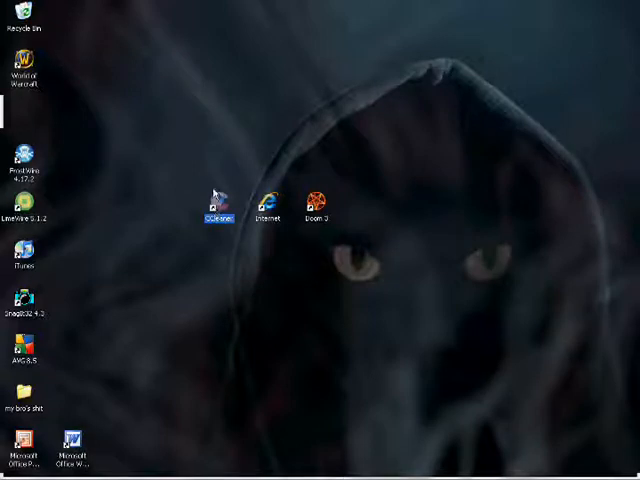
Step: Launch Internet Explorer and go to download.com's Windows downloads page to search for ccleaner
{"action": "double_click", "coordinate": [264, 195]}
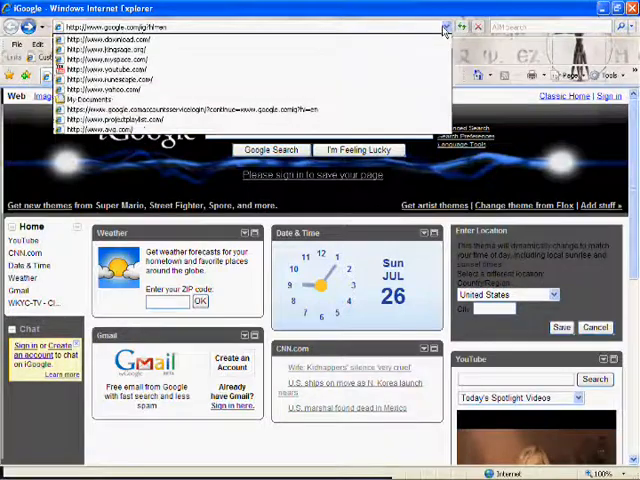
{"action": "left_click", "coordinate": [120, 35]}
{"action": "type", "text": "ccleaner"}
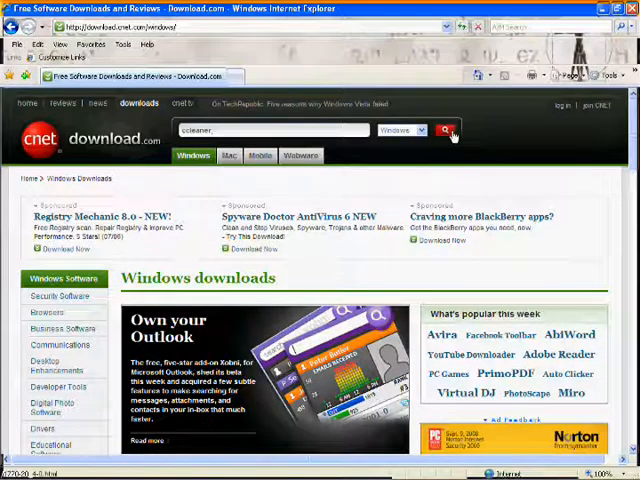
Step: Search download.com for ccleaner and choose Download Now for CCleaner 2.18.878
{"action": "left_click", "coordinate": [445, 130]}
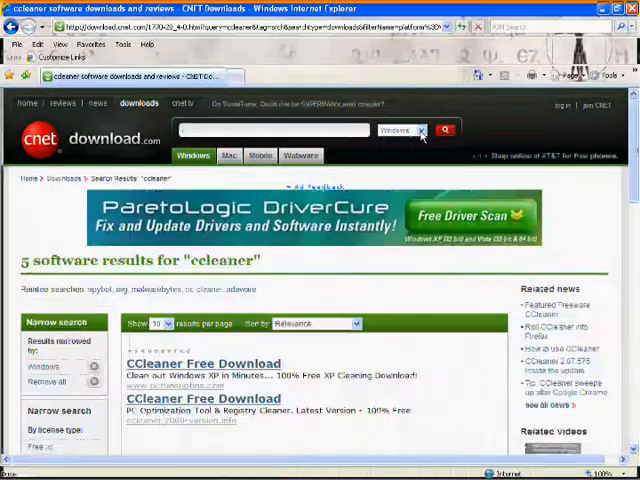
{"action": "left_click", "coordinate": [420, 130]}
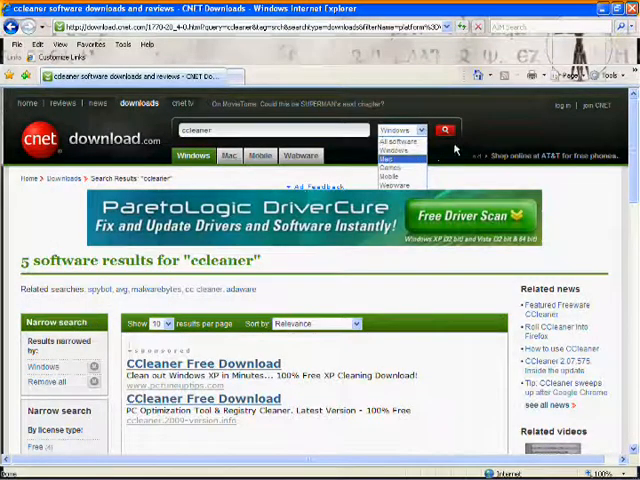
{"action": "scroll", "scroll_direction": "down", "scroll_amount": 3}
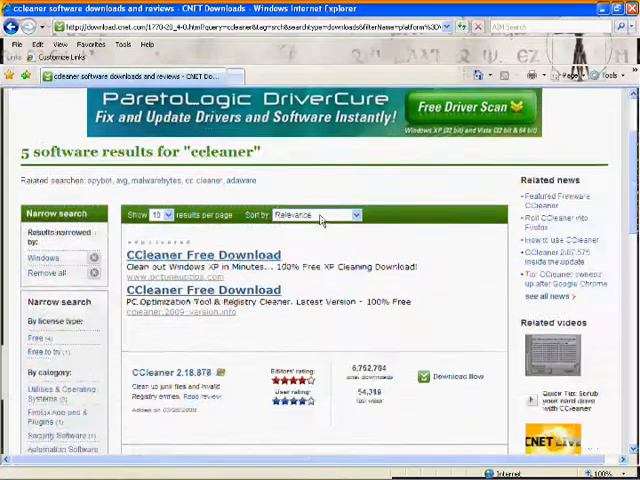
{"action": "scroll", "scroll_direction": "down", "scroll_amount": 3}
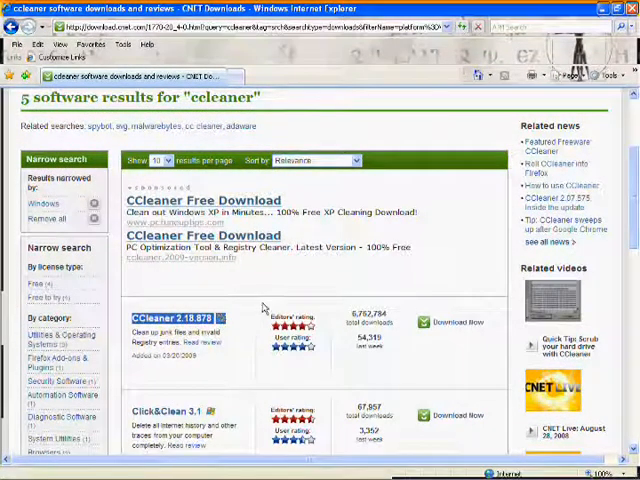
{"action": "mouse_move", "coordinate": [457, 322]}
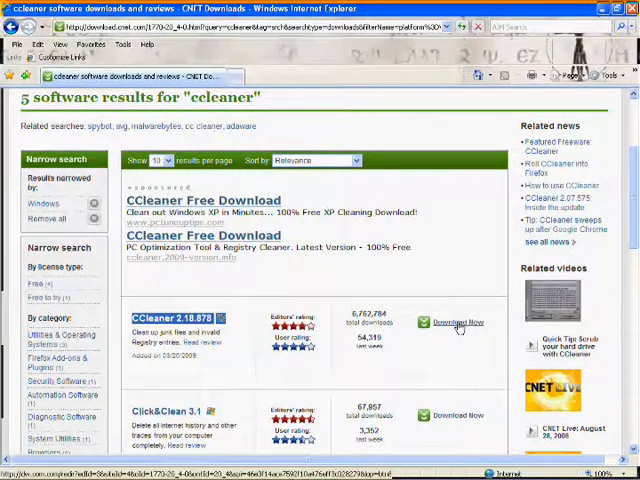
{"action": "left_click", "coordinate": [456, 322]}
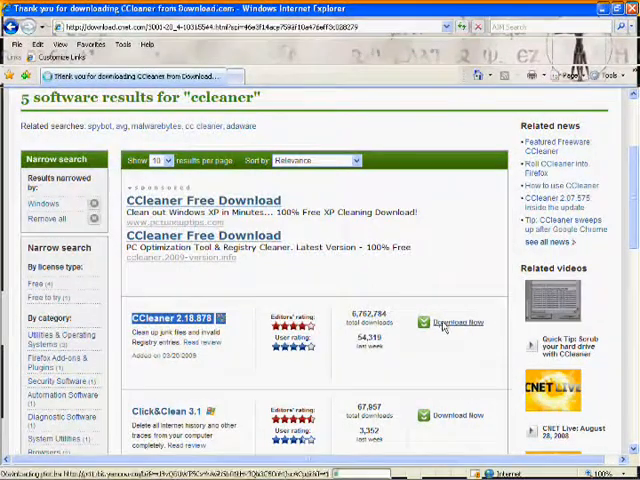
{"action": "left_click", "coordinate": [458, 322]}
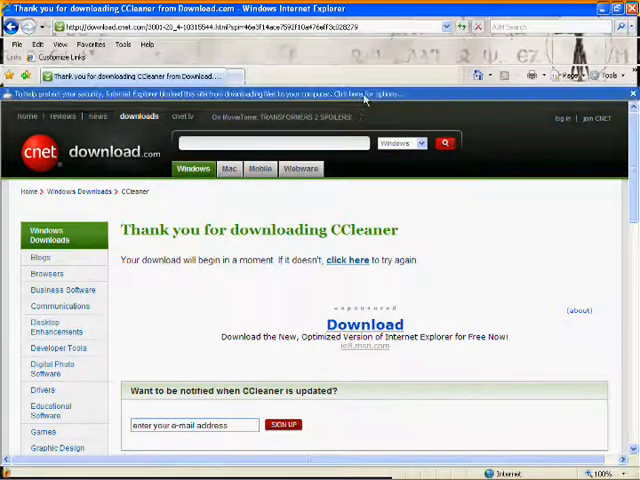
{"action": "mouse_move", "coordinate": [464, 219]}
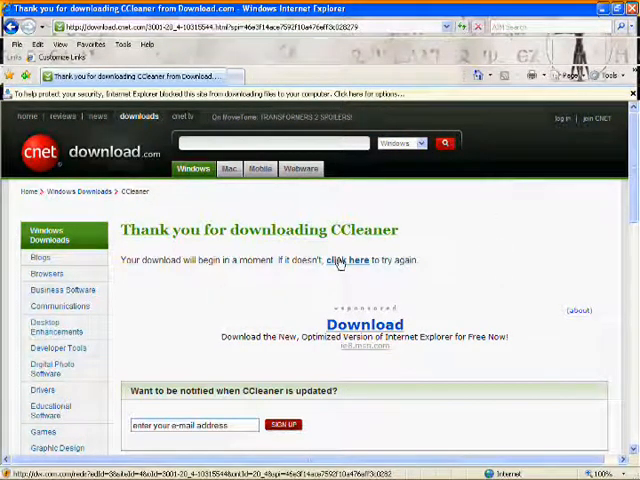
Step: Retry the CCleaner download and choose to run the Piriform setup file
{"action": "left_click", "coordinate": [400, 94]}
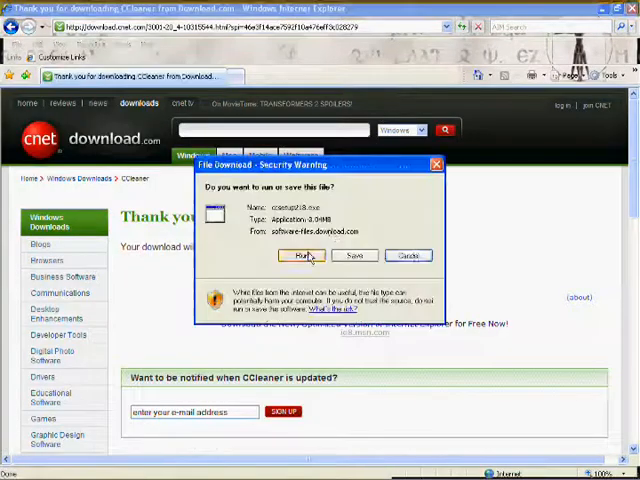
{"action": "left_click", "coordinate": [304, 255]}
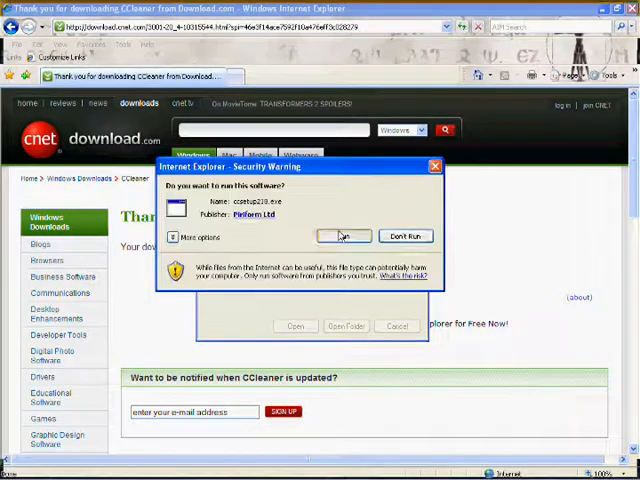
Step: Install CCleaner 2.18 in the default folder without the Yahoo toolbar
{"action": "left_click", "coordinate": [342, 236]}
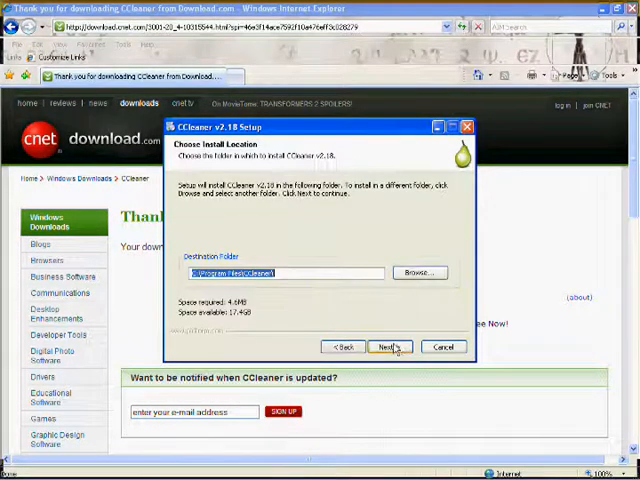
{"action": "left_click", "coordinate": [389, 346]}
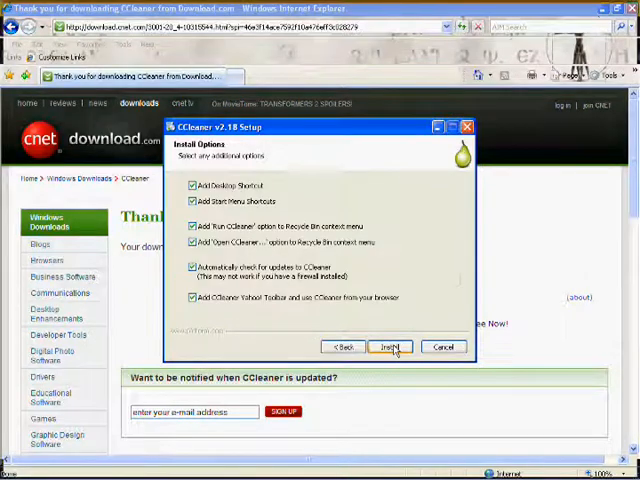
{"action": "left_click", "coordinate": [193, 297]}
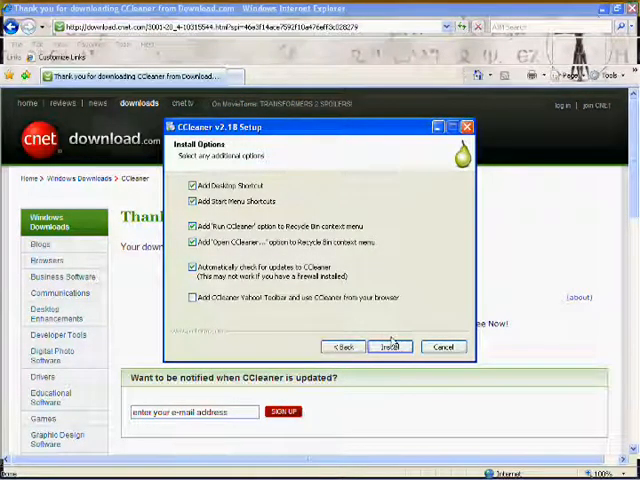
{"action": "left_click", "coordinate": [390, 346]}
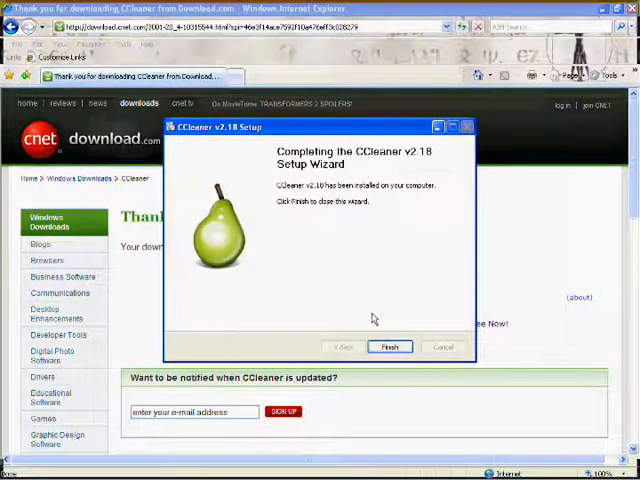
{"action": "left_click", "coordinate": [389, 347]}
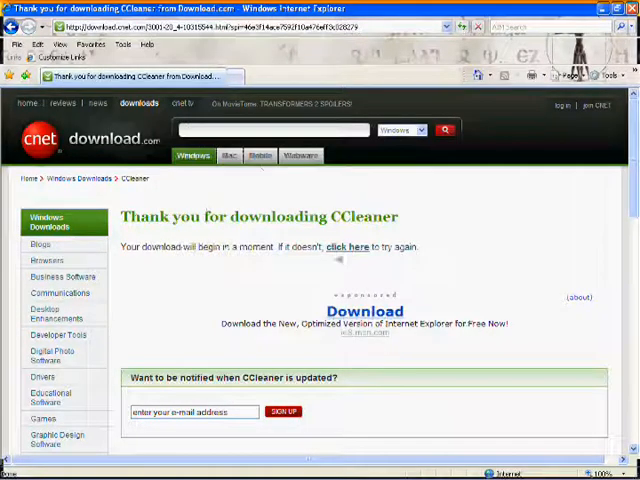
Step: Launch CCleaner from its new desktop shortcut
{"action": "left_click", "coordinate": [631, 8]}
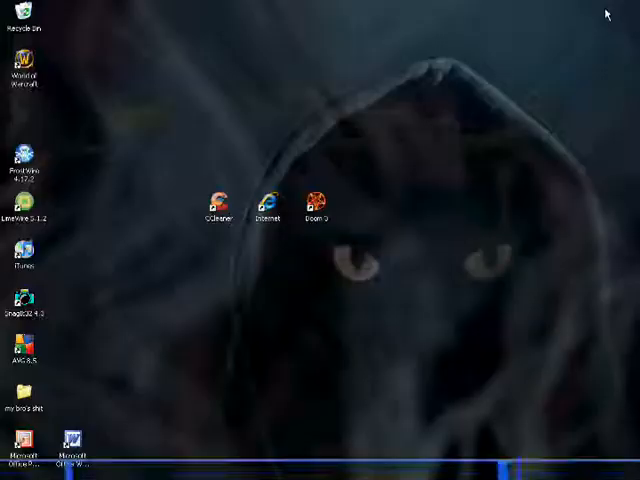
{"action": "left_click", "coordinate": [215, 205]}
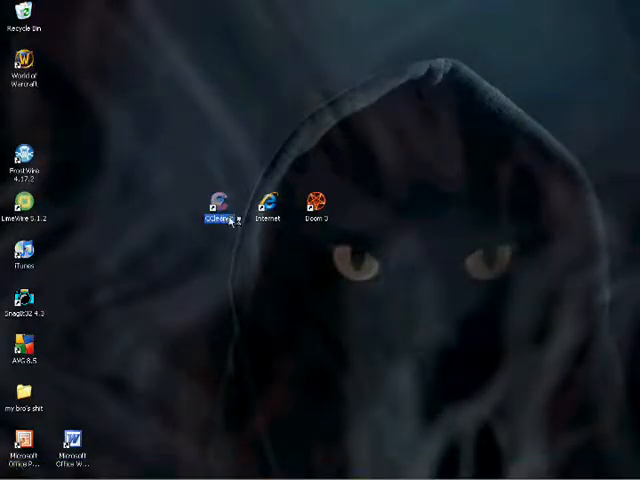
{"action": "double_click", "coordinate": [218, 202]}
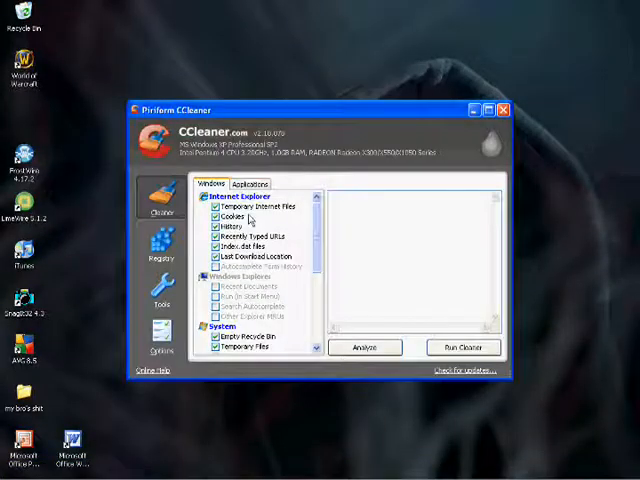
{"action": "left_click", "coordinate": [243, 289]}
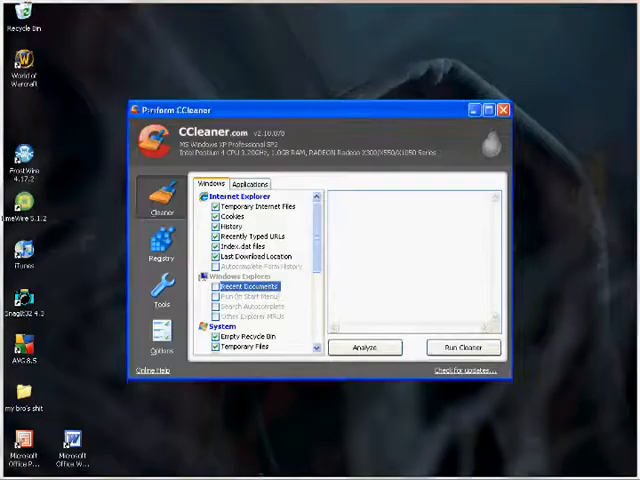
{"action": "left_click", "coordinate": [247, 184]}
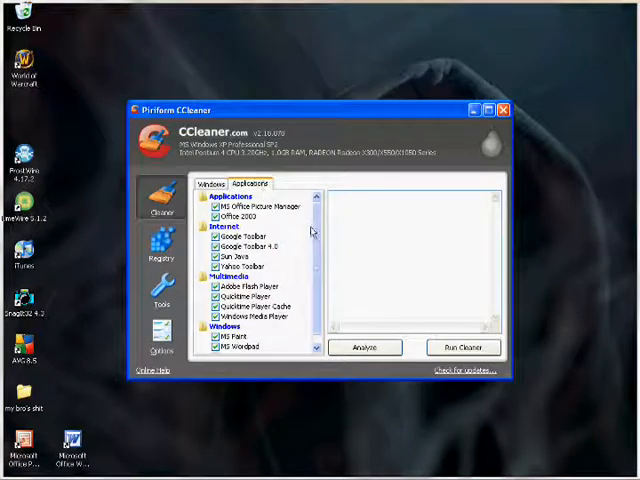
{"action": "mouse_move", "coordinate": [288, 202]}
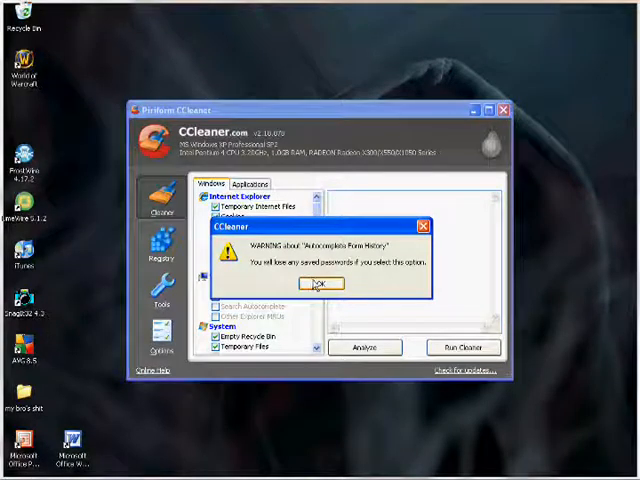
{"action": "left_click", "coordinate": [322, 283]}
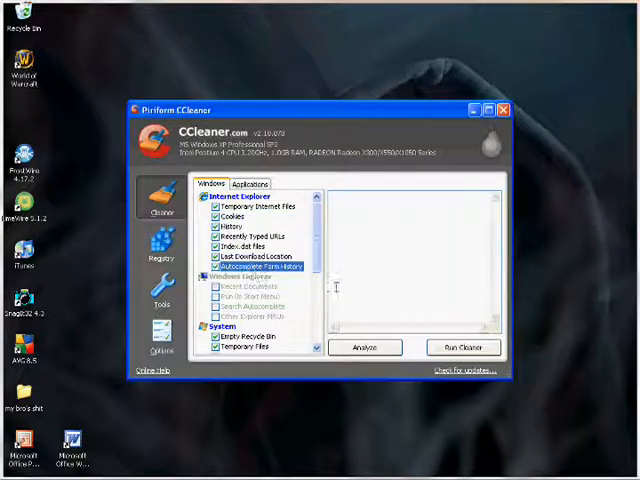
{"action": "mouse_move", "coordinate": [172, 292]}
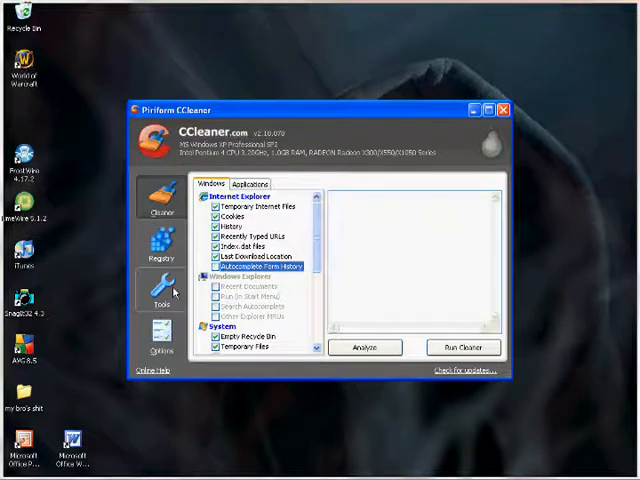
{"action": "left_click", "coordinate": [157, 295]}
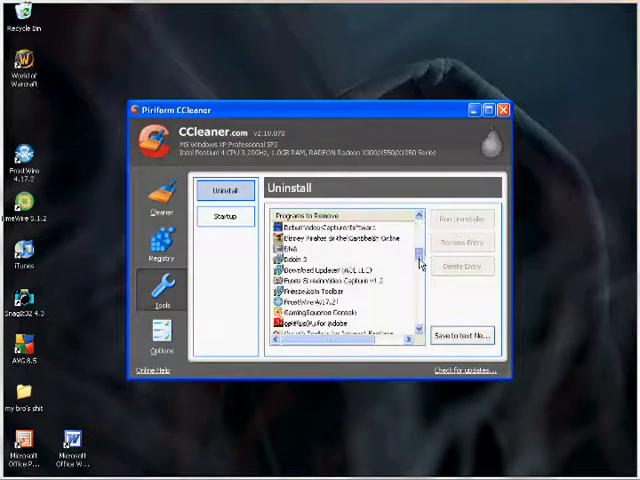
{"action": "scroll", "scroll_direction": "down", "scroll_amount": 3}
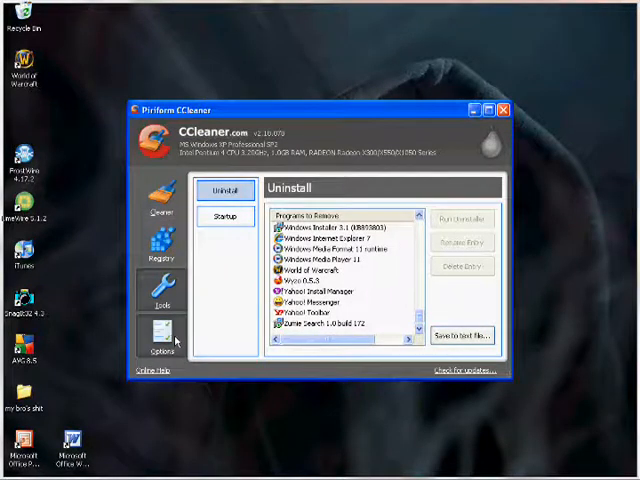
{"action": "left_click", "coordinate": [159, 345]}
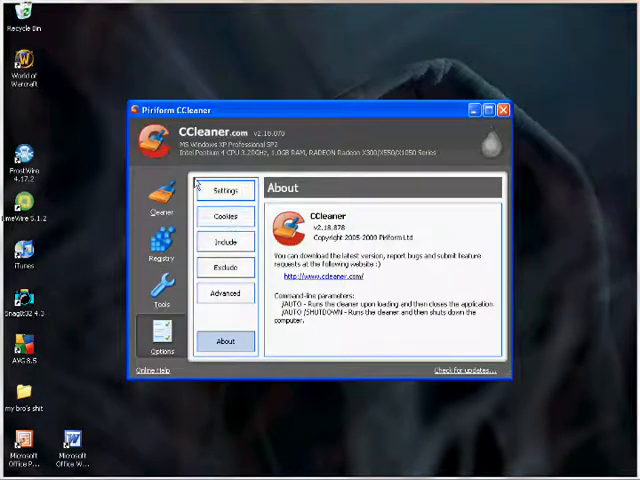
{"action": "left_click", "coordinate": [159, 197]}
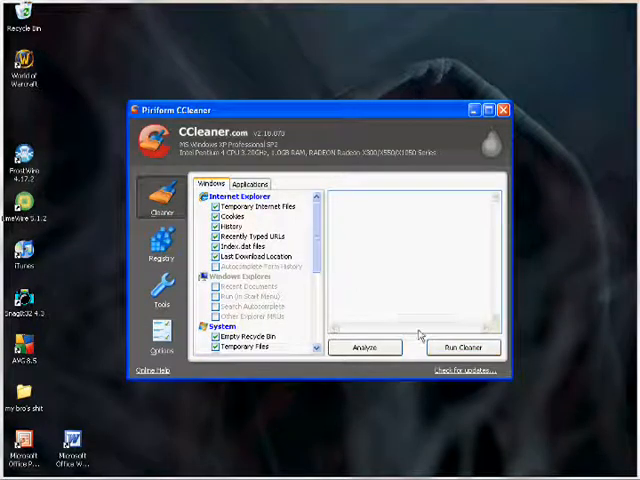
Step: Run the cleaner on the checked items, confirm permanent deletion, then close CCleaner
{"action": "left_click", "coordinate": [462, 347]}
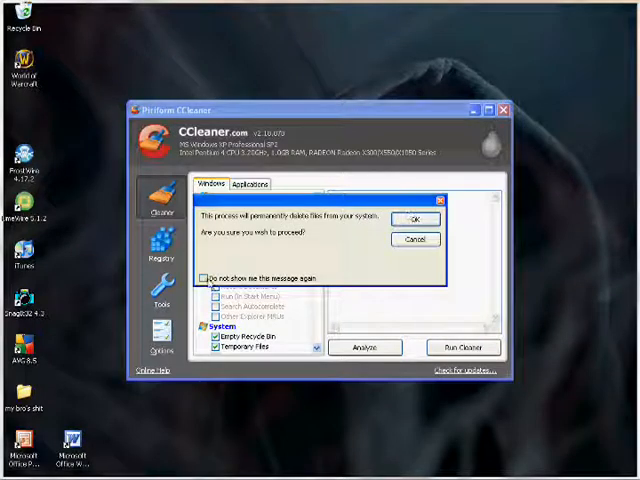
{"action": "left_click", "coordinate": [411, 219]}
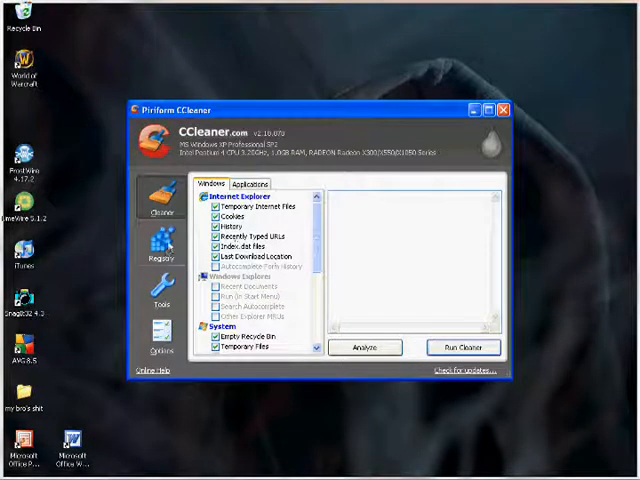
{"action": "left_click", "coordinate": [364, 347]}
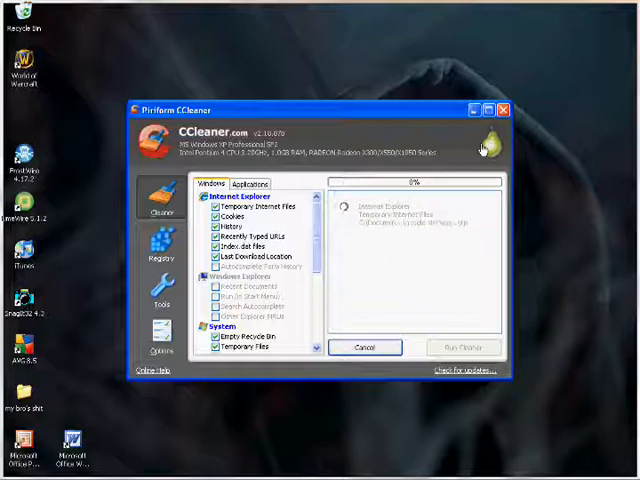
{"action": "left_click", "coordinate": [504, 110]}
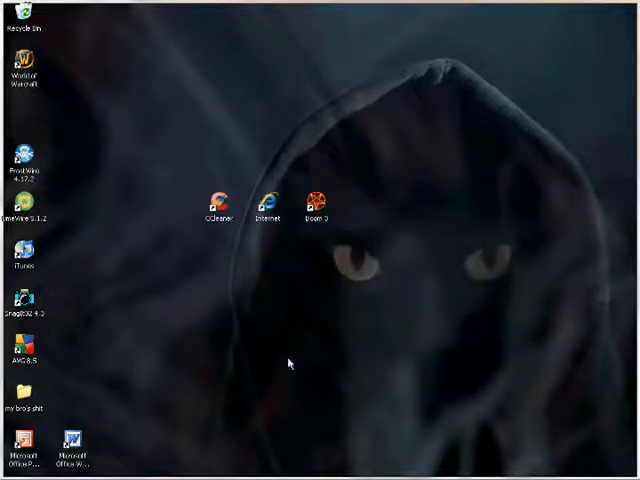
{"action": "mouse_move", "coordinate": [232, 228]}
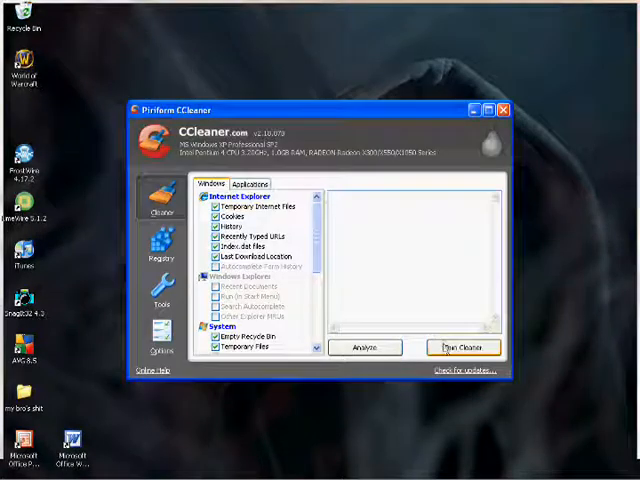
Step: Close CCleaner, then put its icon below World of Warcraft and Doom 3 beside Recycle Bin
{"action": "scroll", "scroll_direction": "down", "scroll_amount": 3}
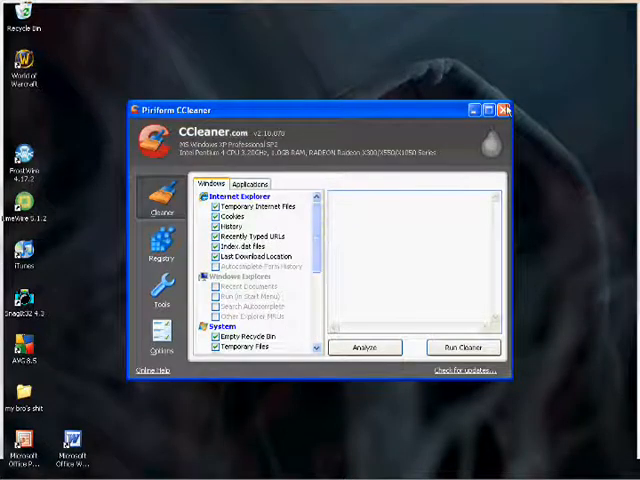
{"action": "left_click", "coordinate": [505, 110]}
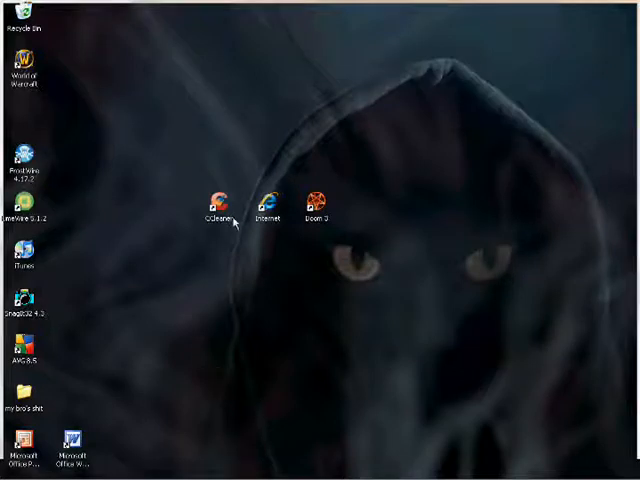
{"action": "left_click_drag", "start_coordinate": [219, 196], "coordinate": [20, 115]}
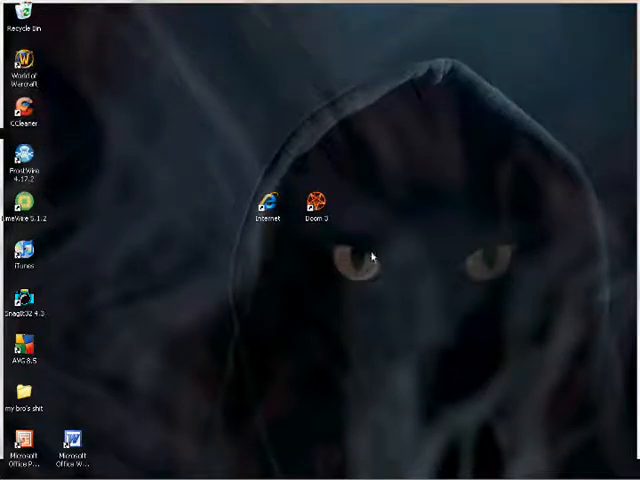
{"action": "left_click_drag", "start_coordinate": [318, 195], "coordinate": [72, 18]}
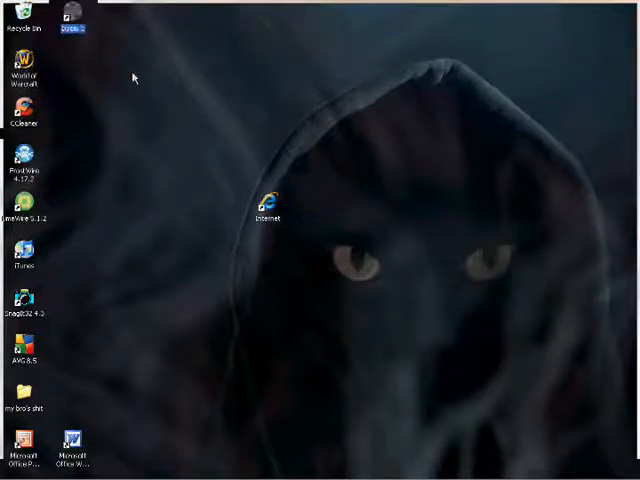